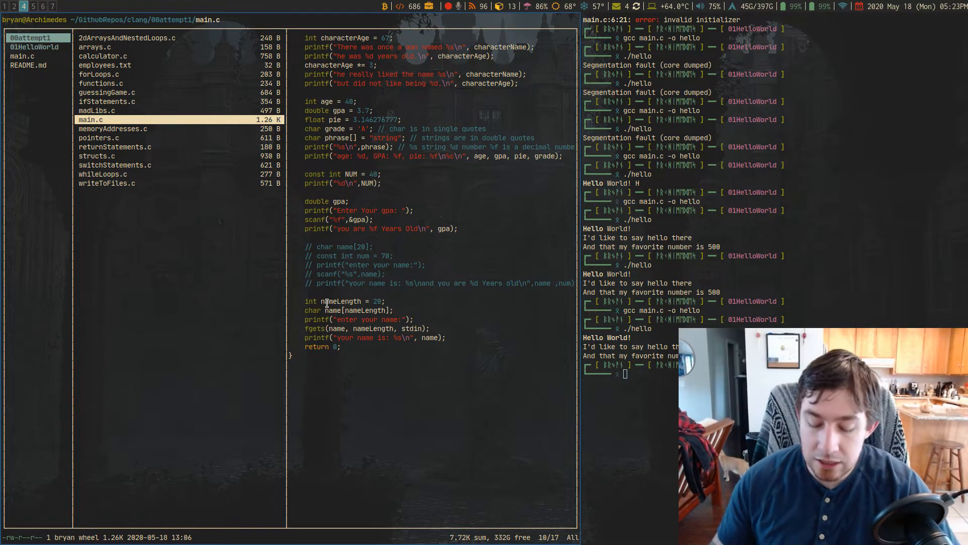
Step: Preview main.c, memoryAddresses.c, forLoops.c, then 2dArraysAndNestedLoops.c in ranger
{"action": "left_click", "coordinate": [113, 128]}
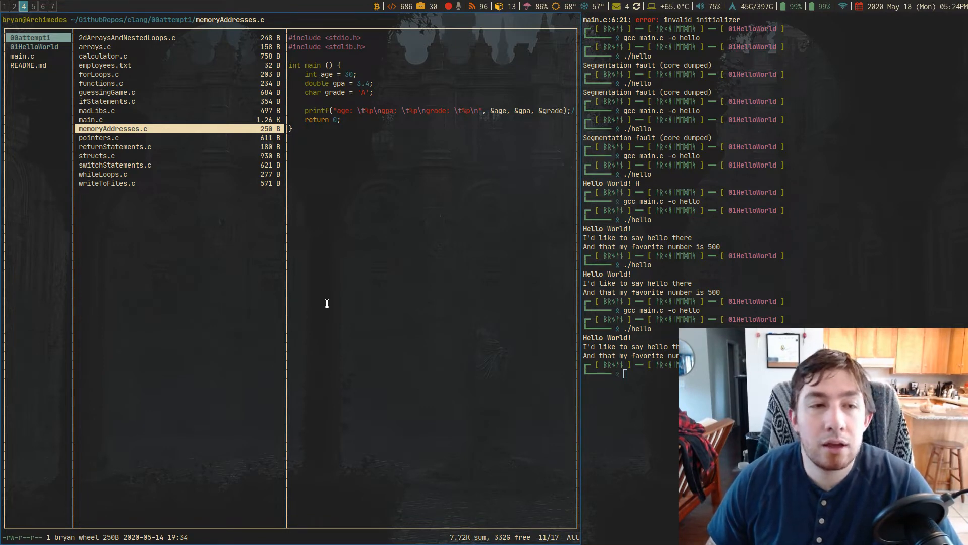
{"action": "left_click", "coordinate": [99, 74]}
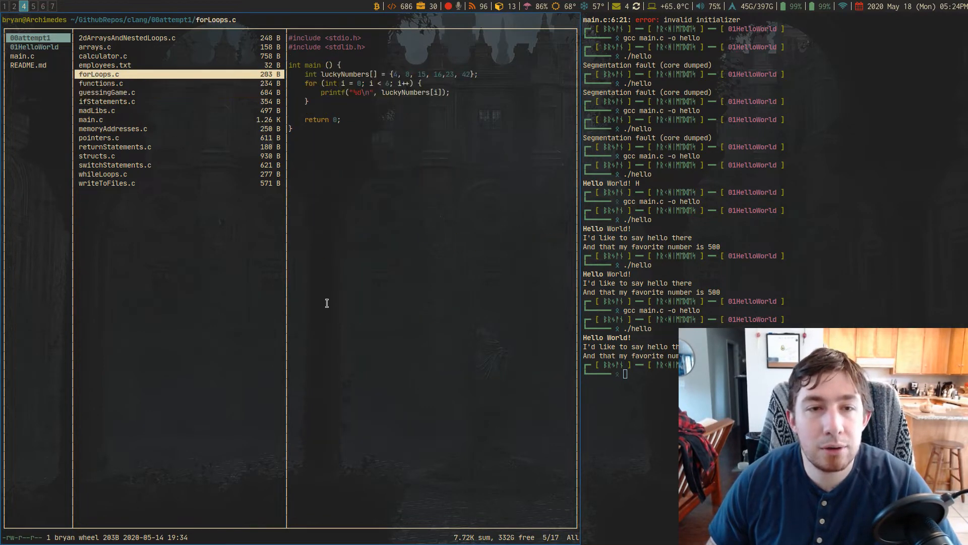
{"action": "left_click", "coordinate": [127, 37]}
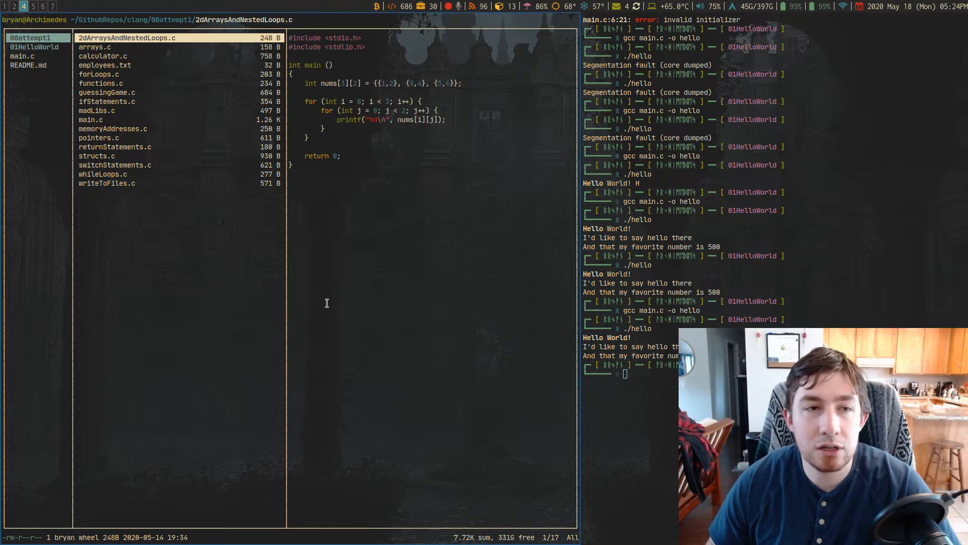
{"action": "left_click", "coordinate": [92, 119]}
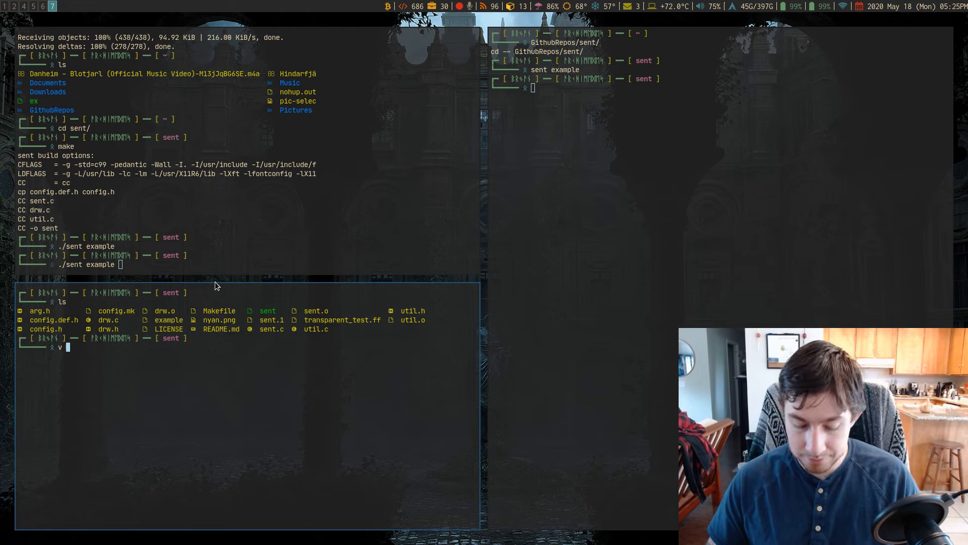
Step: Read the example file in Vim from the Origin slide to the closing questions, then close it
{"action": "key", "text": "Return"}
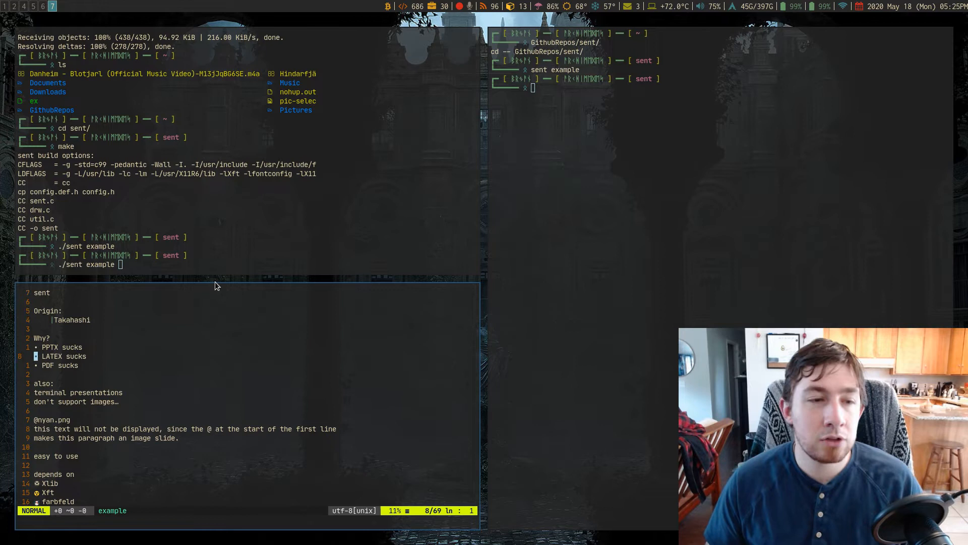
{"action": "key", "text": "j"}
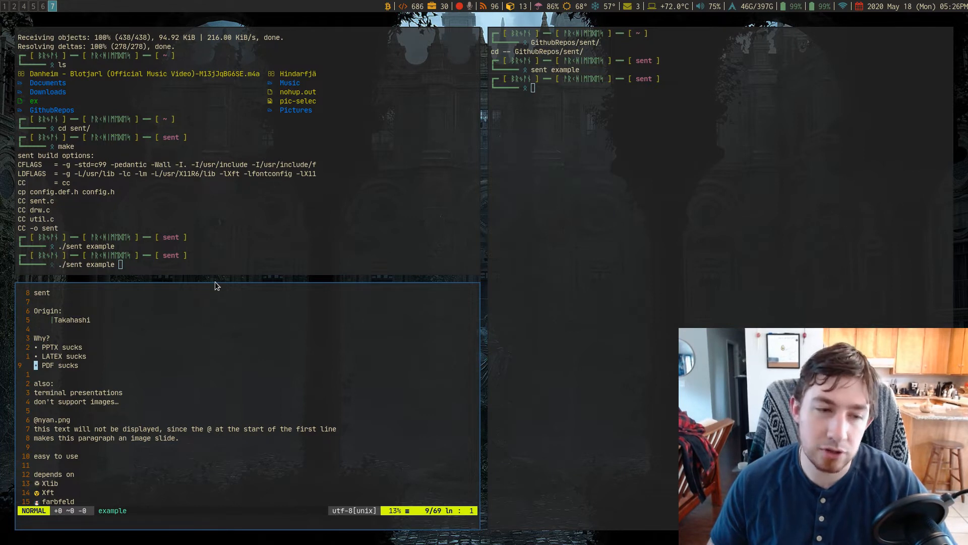
{"action": "scroll", "scroll_direction": "down", "scroll_amount": 3}
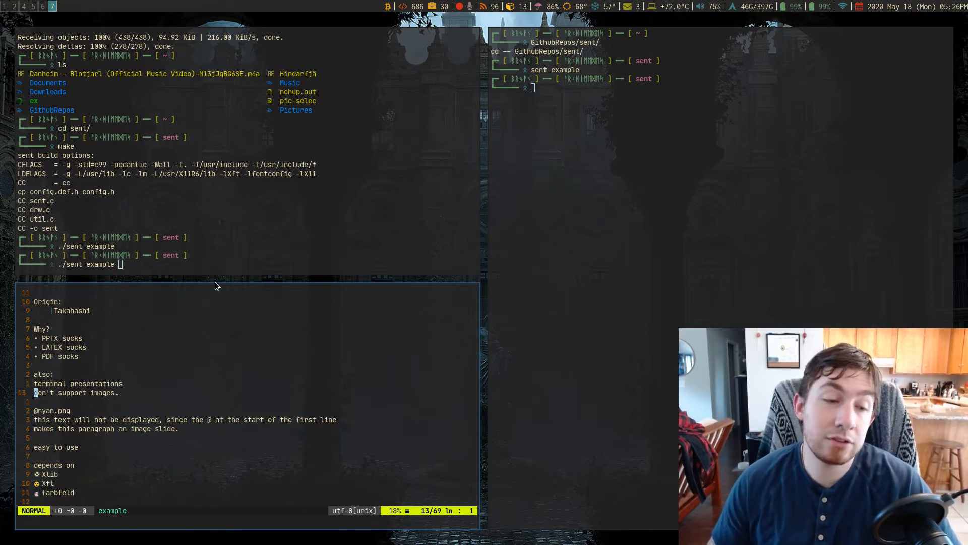
{"action": "scroll", "scroll_direction": "down", "scroll_amount": 3}
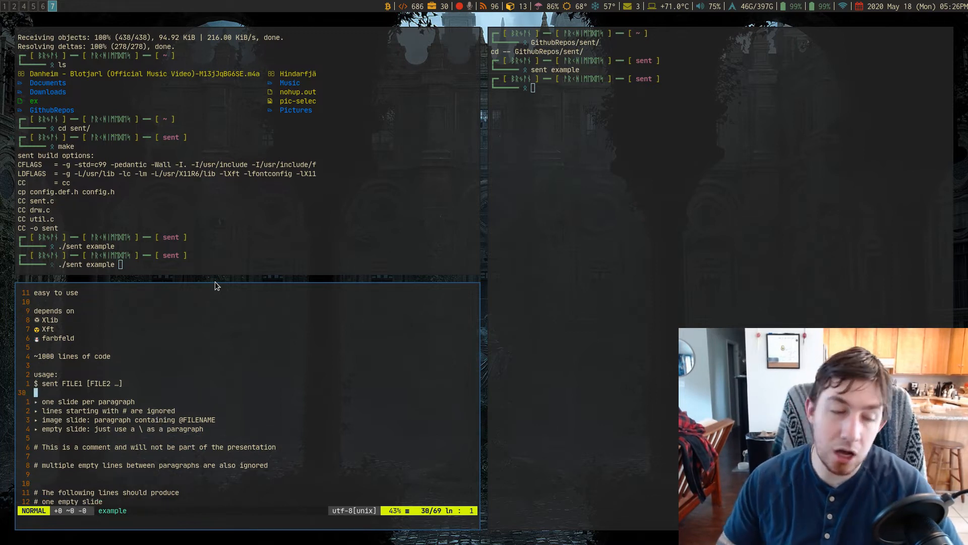
{"action": "scroll", "scroll_direction": "down", "scroll_amount": 3}
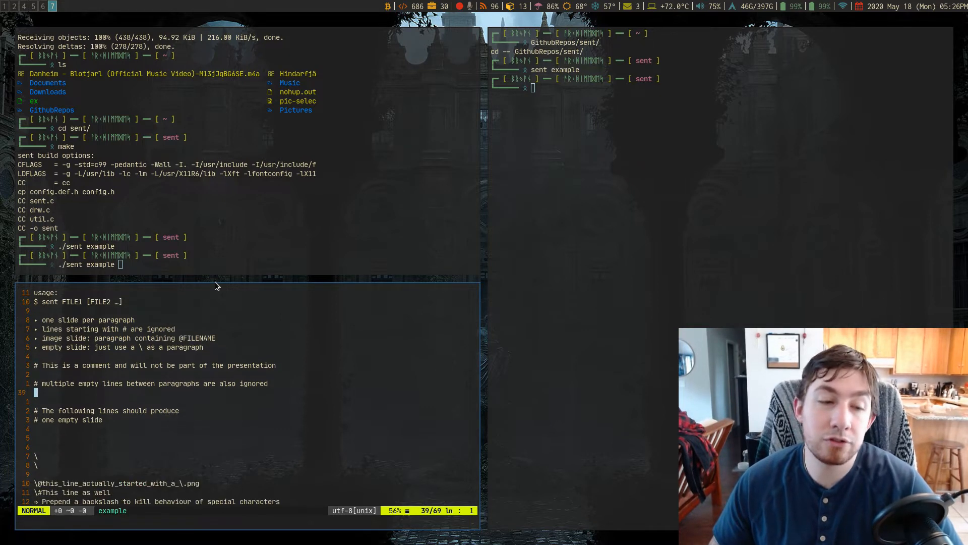
{"action": "scroll", "scroll_direction": "down", "scroll_amount": 3}
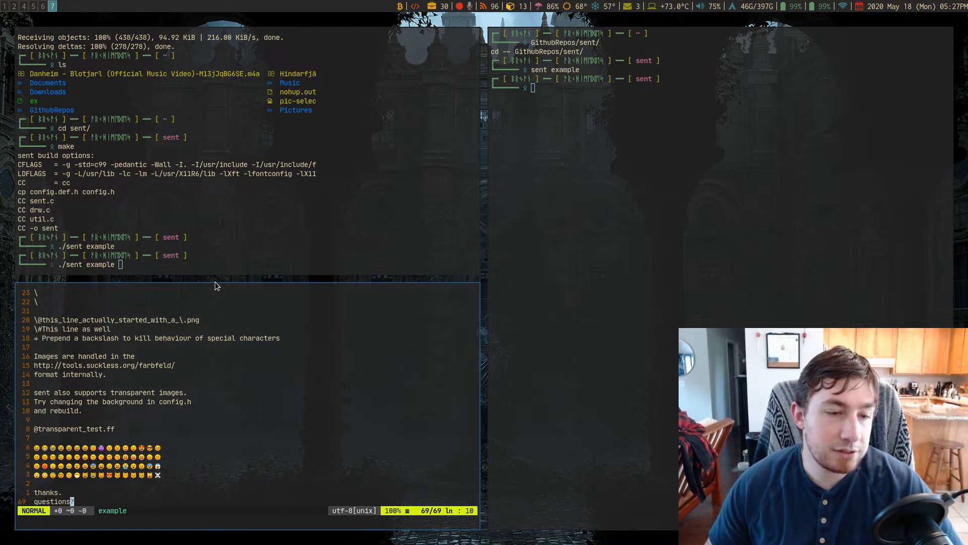
{"action": "key", "text": "gg"}
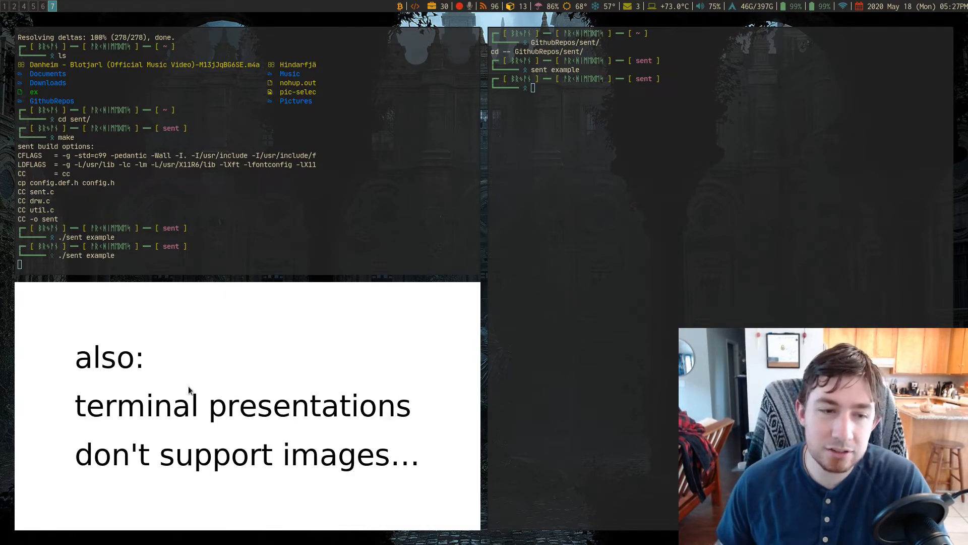
{"action": "mouse_move", "coordinate": [360, 347]}
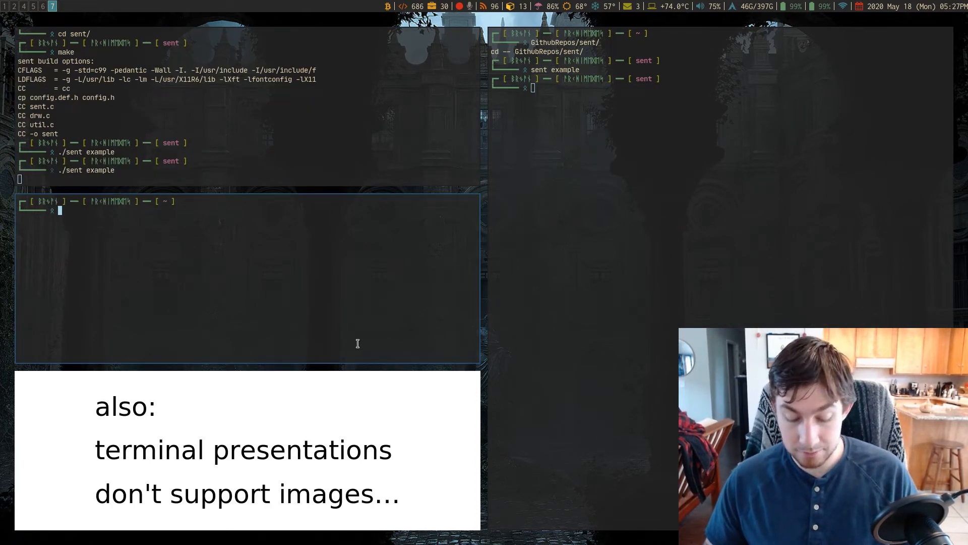
Step: Open sent/config.h in Vim and look through the mshortcuts and shortcuts arrays
{"action": "type", "text": "cd sent/"}
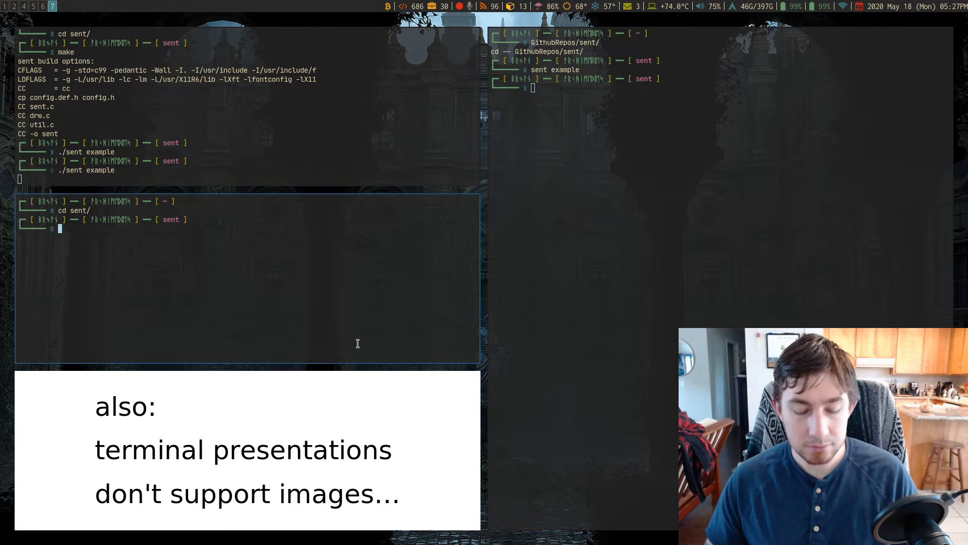
{"action": "type", "text": "v config."}
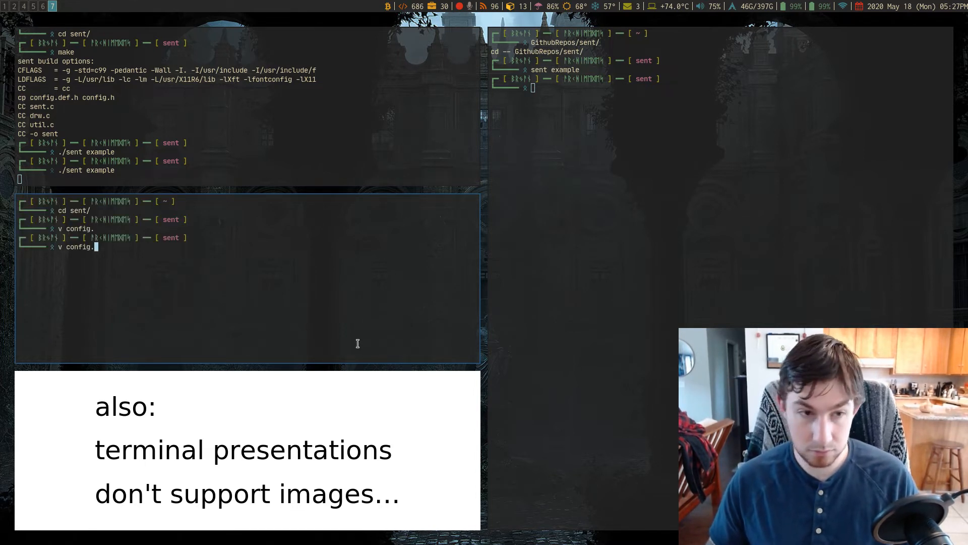
{"action": "type", "text": "hg"}
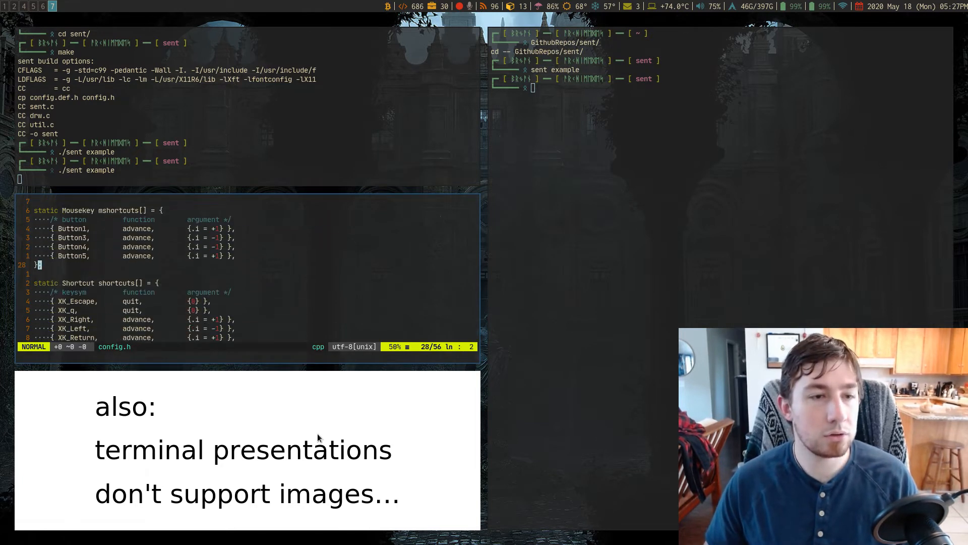
{"action": "scroll", "scroll_direction": "down", "scroll_amount": 3}
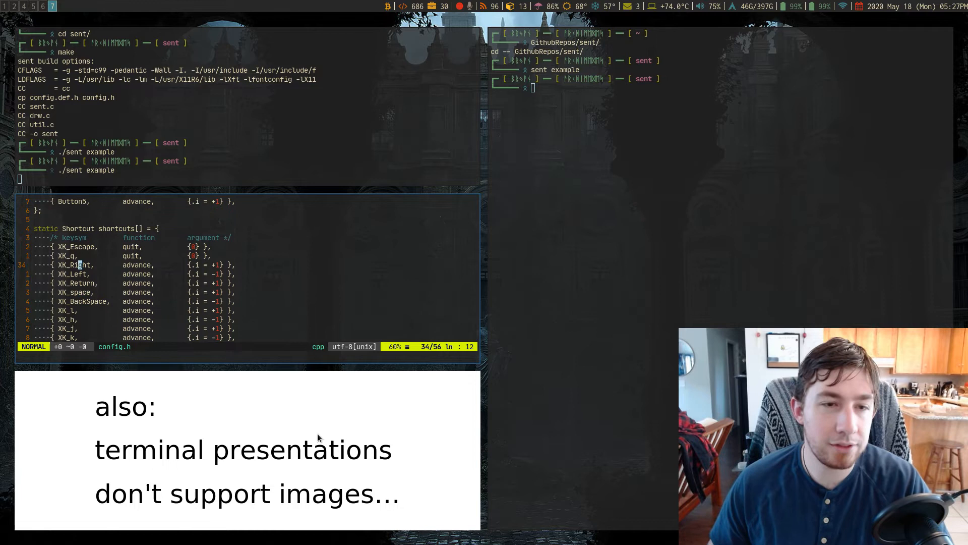
{"action": "scroll", "scroll_direction": "down", "scroll_amount": 3}
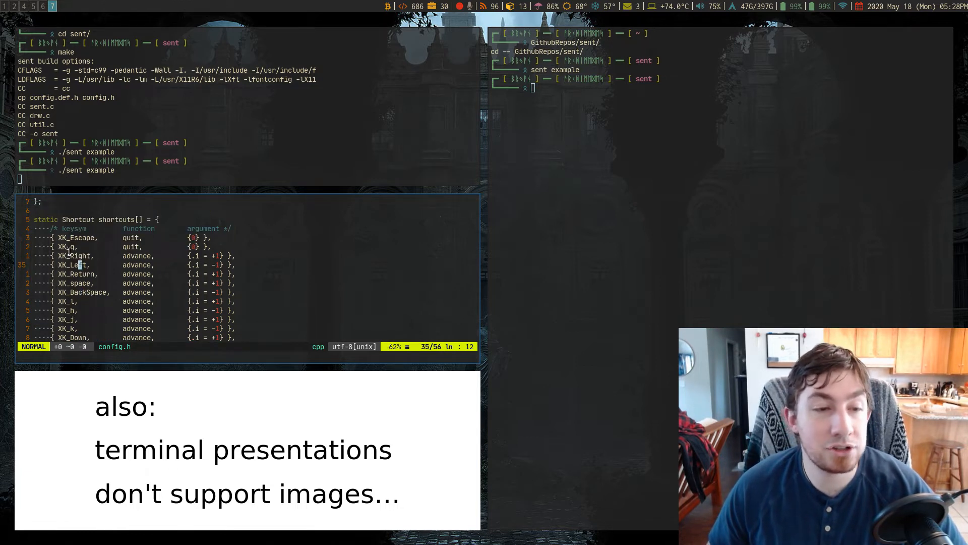
{"action": "scroll", "scroll_direction": "down", "scroll_amount": 3}
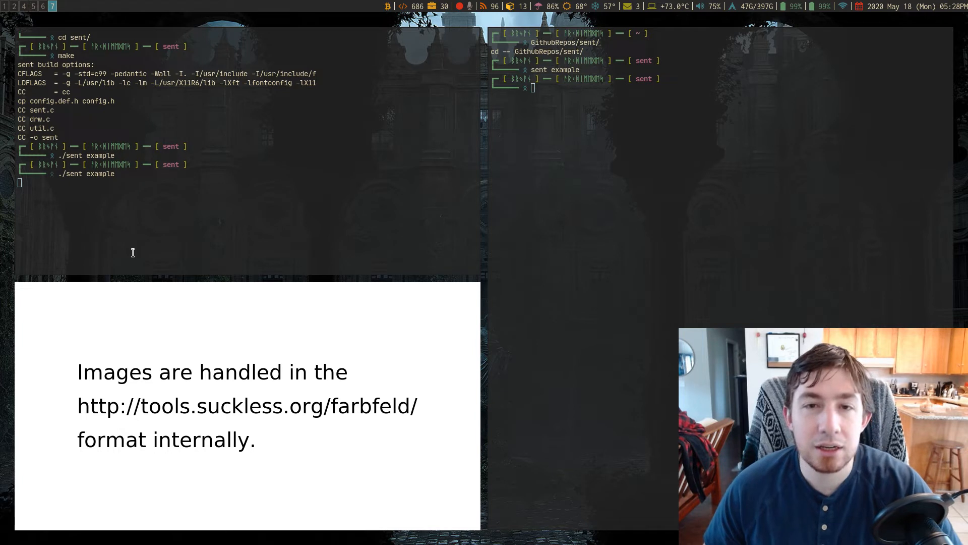
{"action": "mouse_move", "coordinate": [134, 280]}
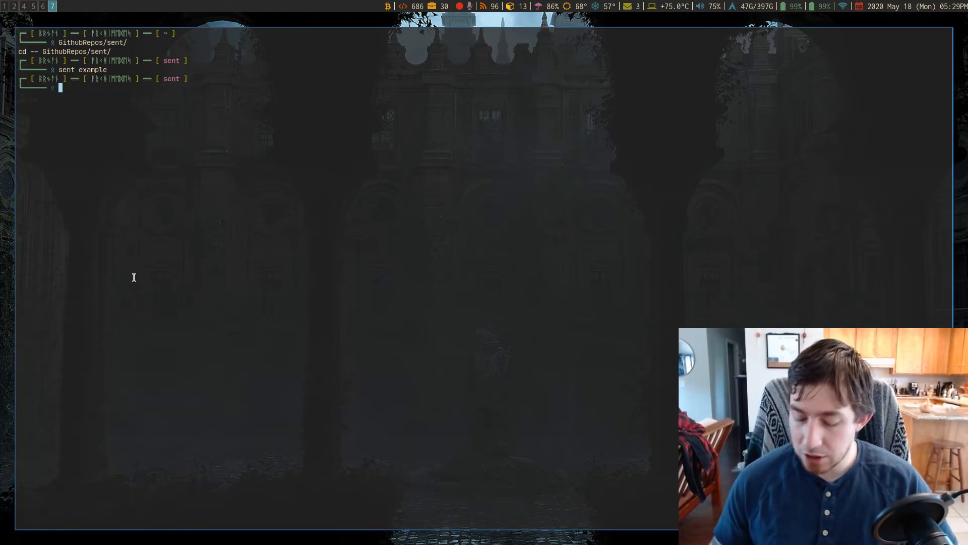
Step: Relaunch 'sent example' with the dark cream theme and return to the Origin: Takahashi slide
{"action": "type", "text": "sent example"}
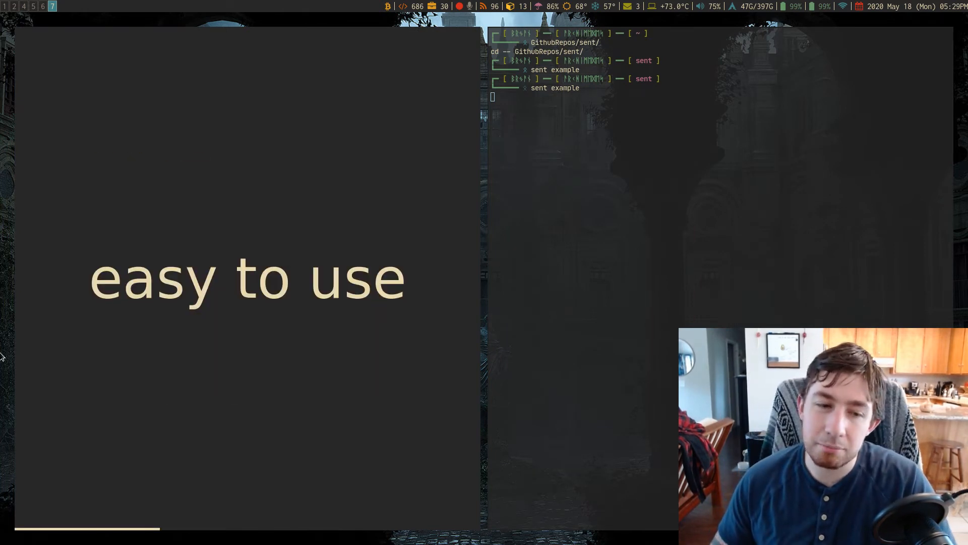
{"action": "mouse_move", "coordinate": [107, 447]}
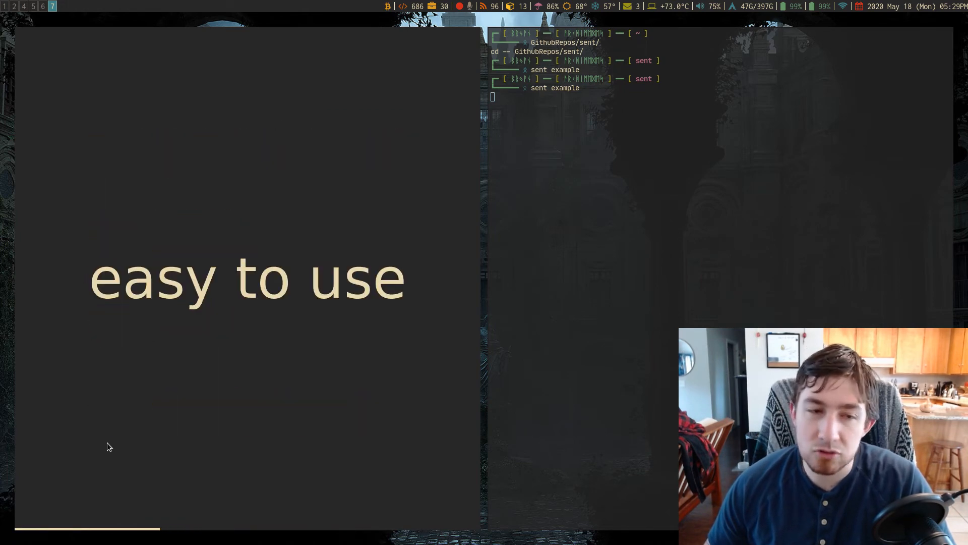
{"action": "key", "text": "Right"}
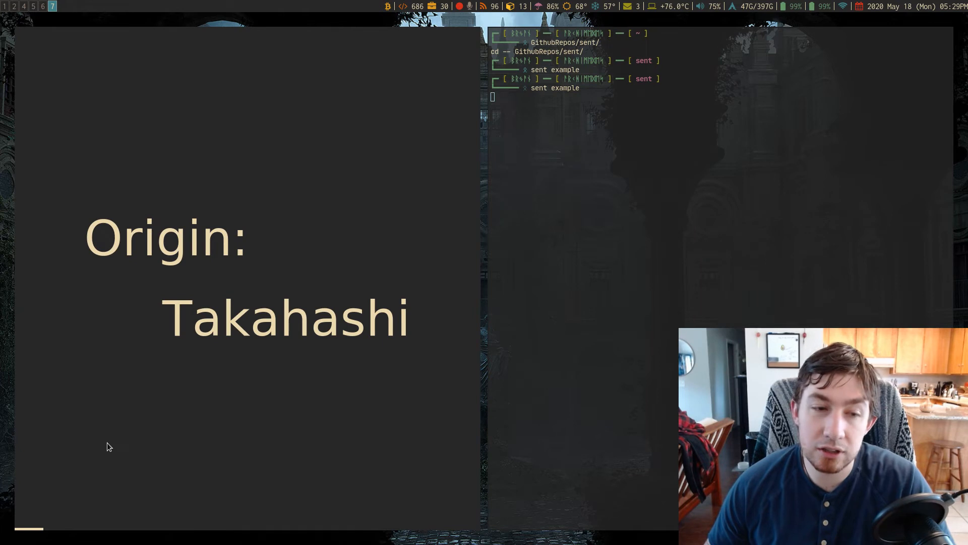
Step: Advance to the 'terminal presentations don't support images' slide and quit sent
{"action": "key", "text": "Right"}
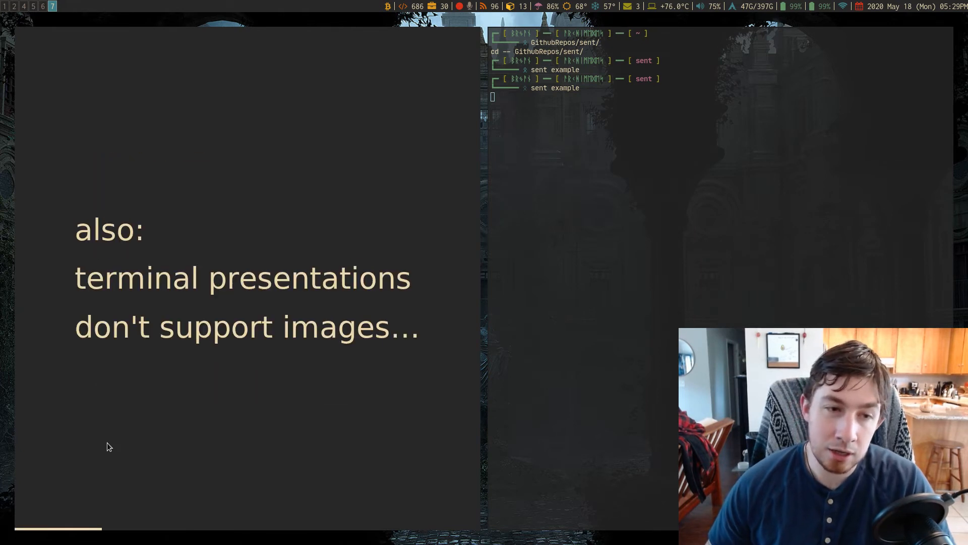
{"action": "key", "text": "Right"}
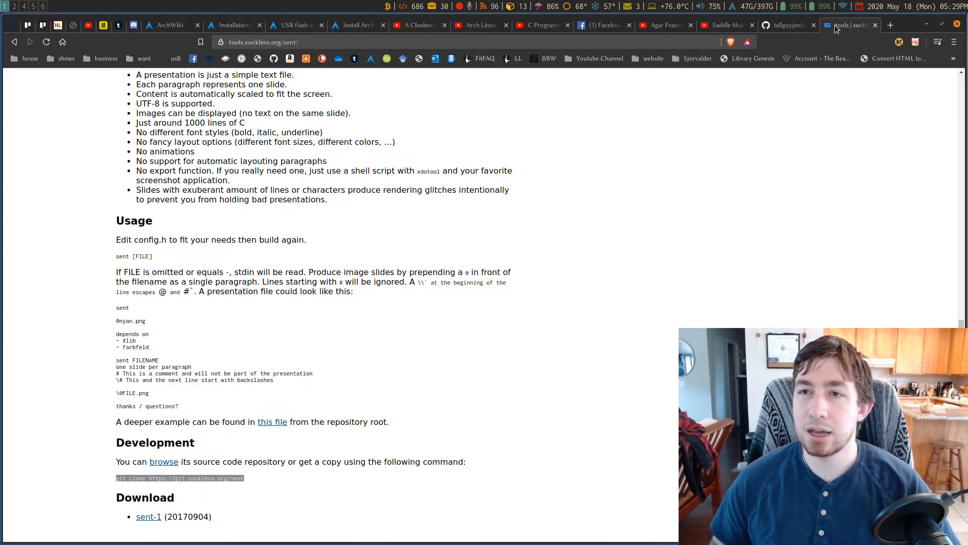
Step: Switch to the tallguyjenks/sent tab and scroll through its file list and README
{"action": "left_click", "coordinate": [784, 25]}
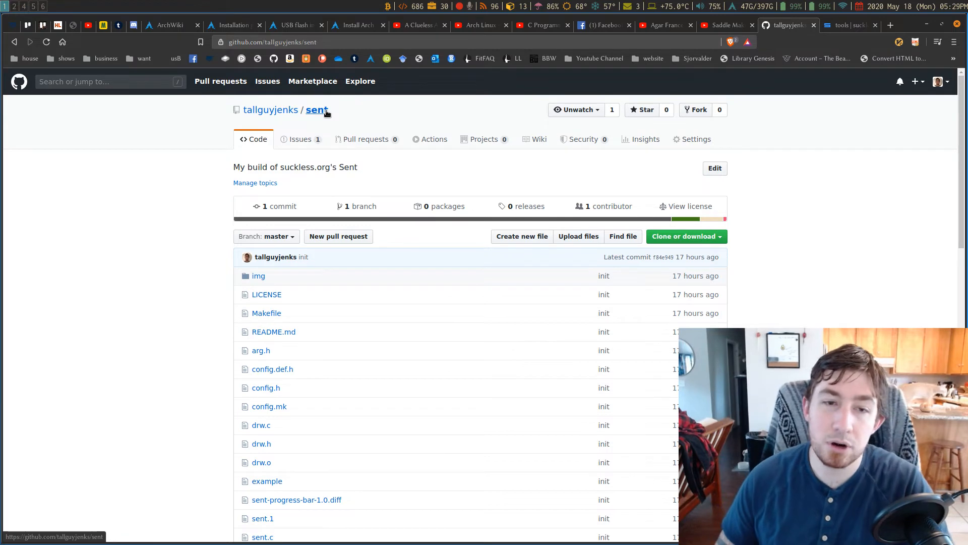
{"action": "scroll", "scroll_direction": "down", "scroll_amount": 3}
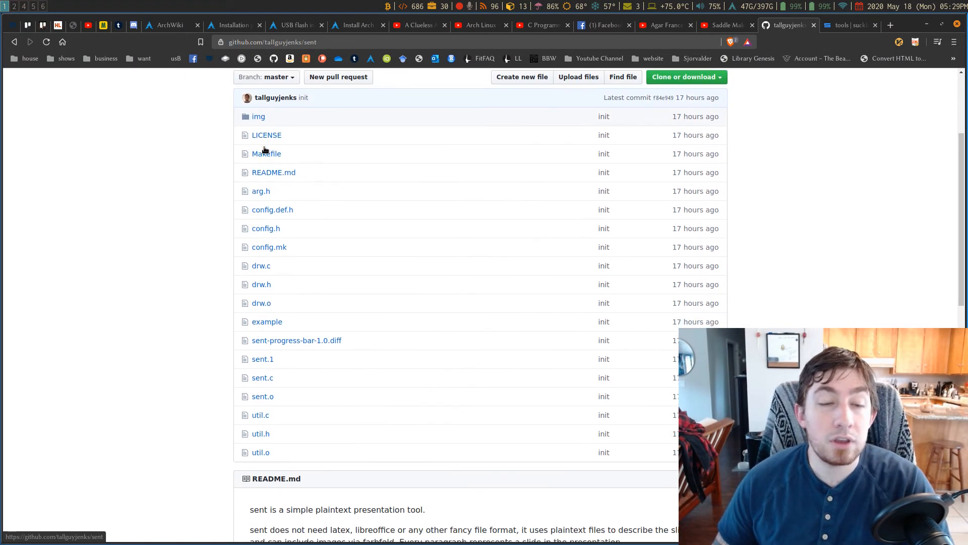
{"action": "scroll", "scroll_direction": "down", "scroll_amount": 3}
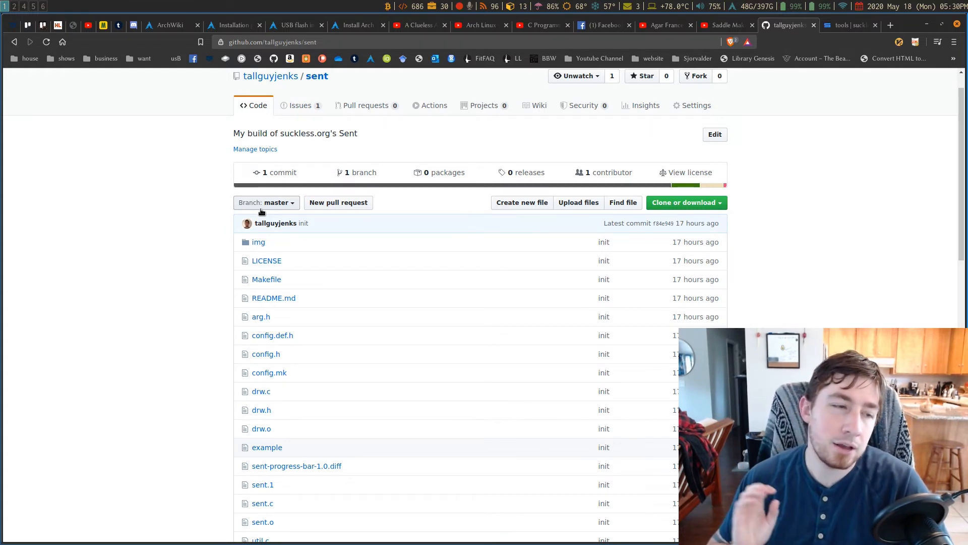
{"action": "mouse_move", "coordinate": [121, 4]}
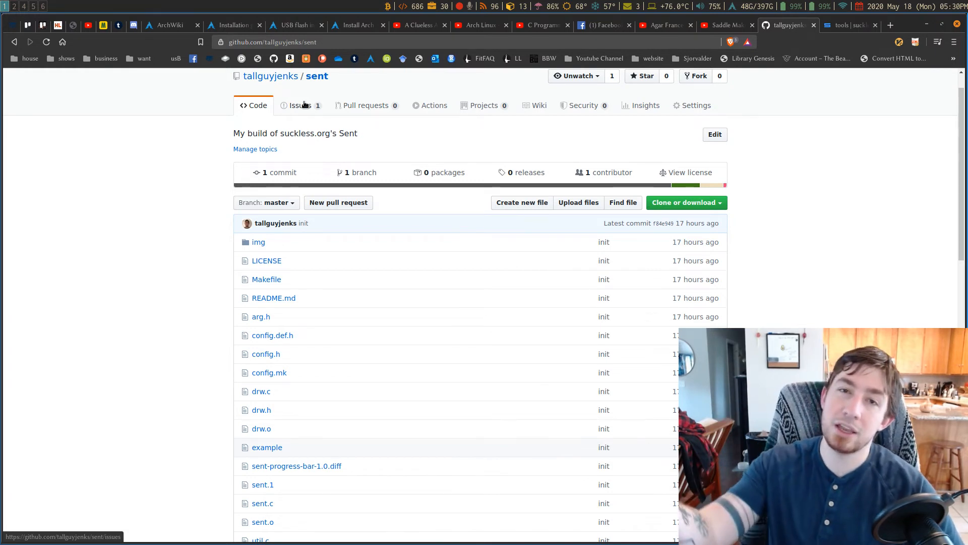
Step: Open issue #1 and preview a quoted test comment, then return to Write and clear it
{"action": "left_click", "coordinate": [300, 104]}
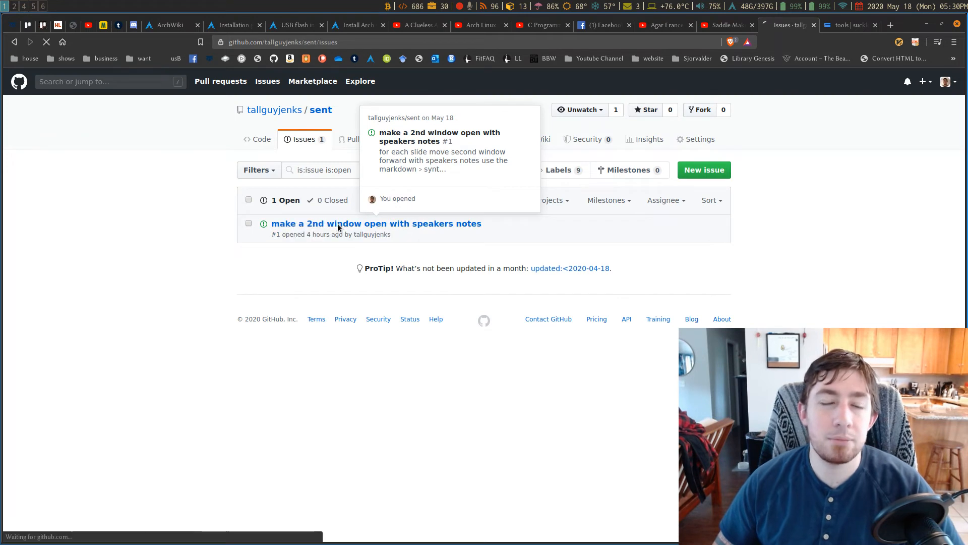
{"action": "left_click", "coordinate": [376, 223]}
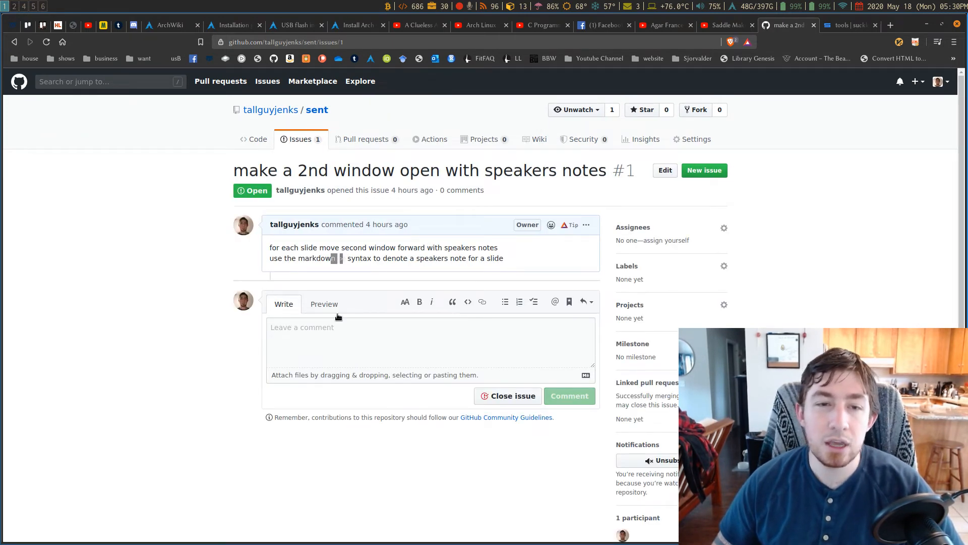
{"action": "type", "text": ">"}
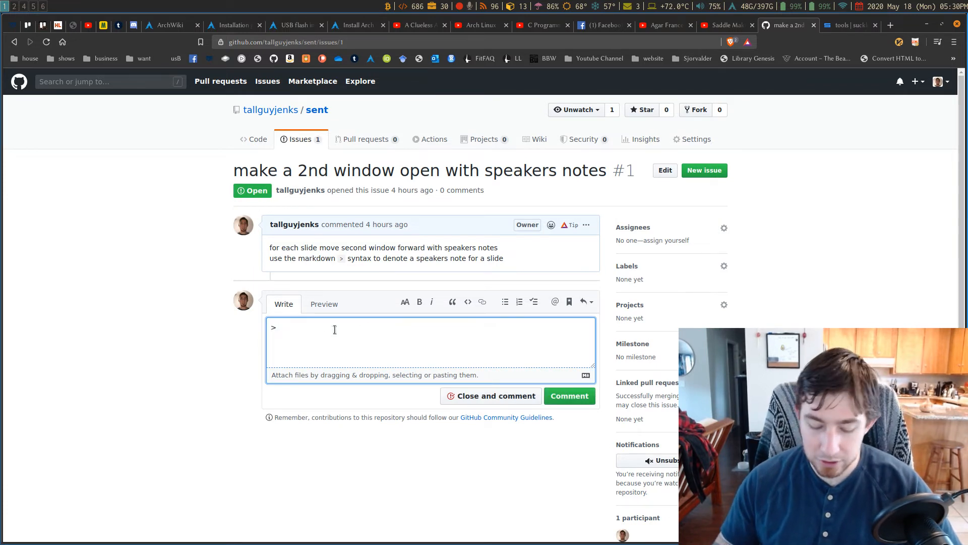
{"action": "type", "text": "kjshfdgkjslgsg"}
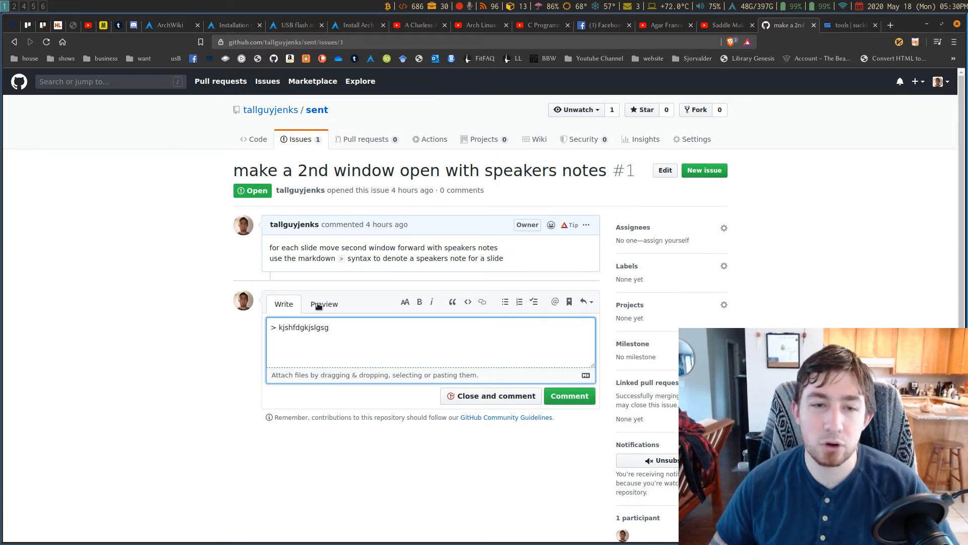
{"action": "left_click", "coordinate": [324, 303]}
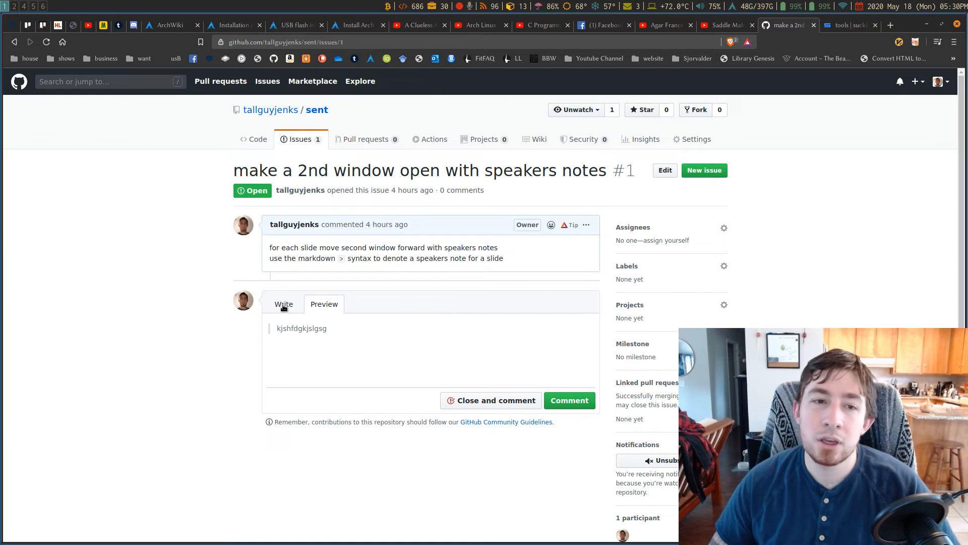
{"action": "left_click", "coordinate": [283, 303]}
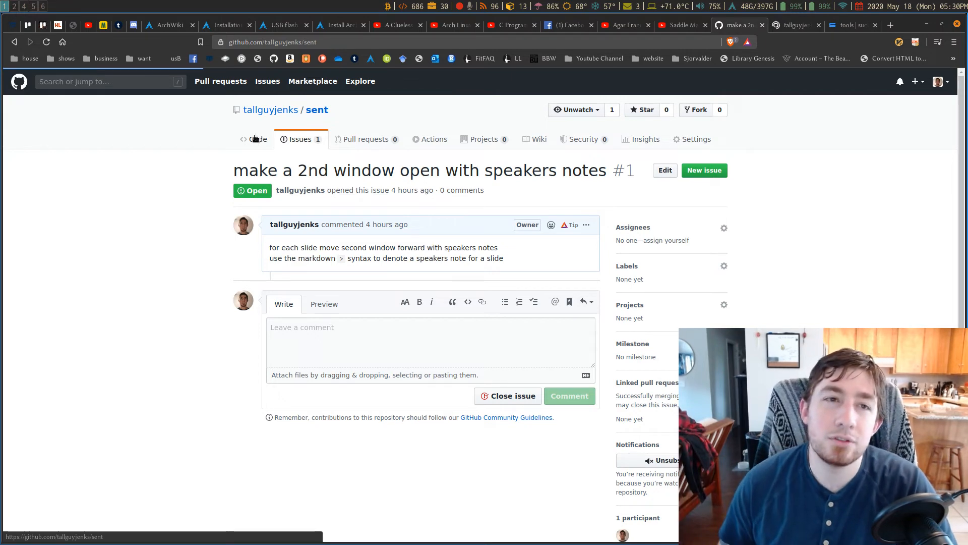
Step: Return to the tallguyjenks/sent Code page from the issue
{"action": "left_click", "coordinate": [254, 139]}
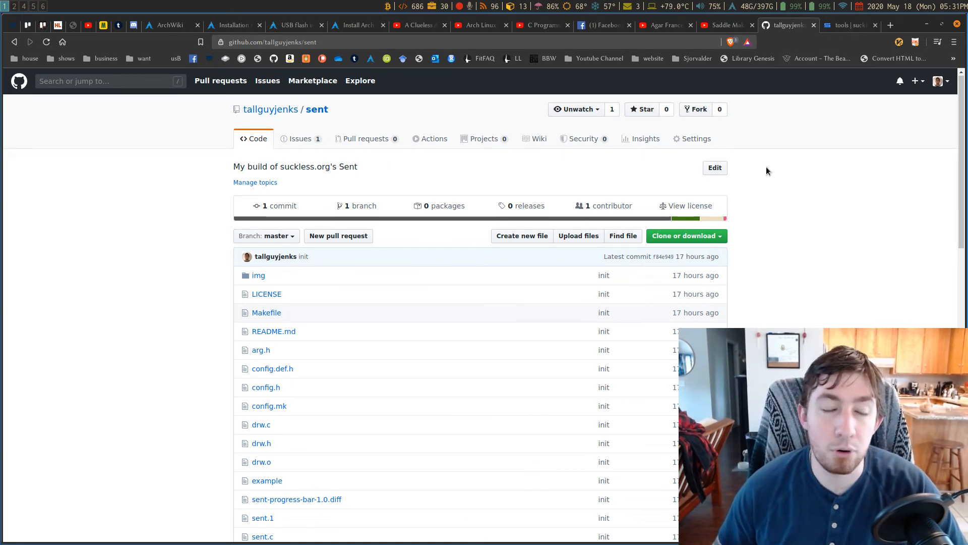
{"action": "mouse_move", "coordinate": [506, 128]}
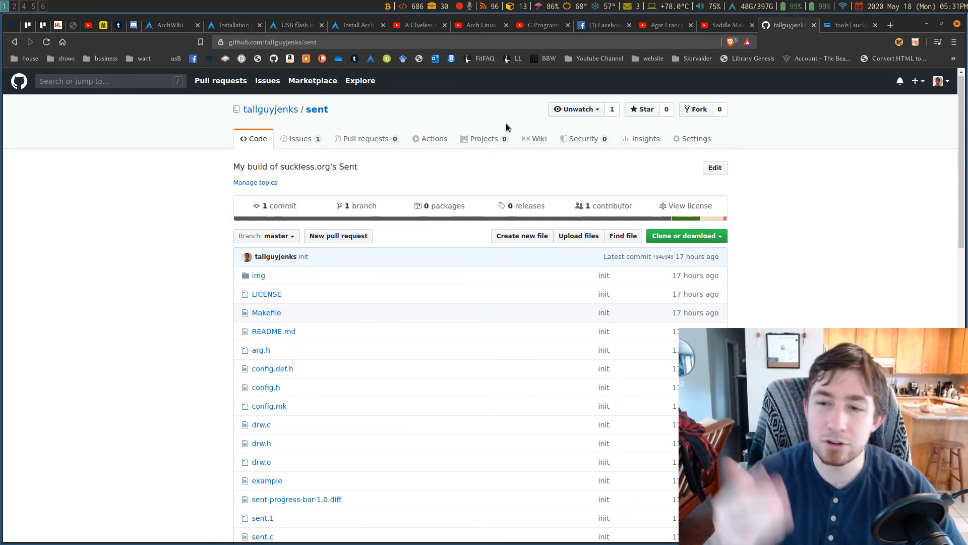
{"action": "mouse_move", "coordinate": [338, 8]}
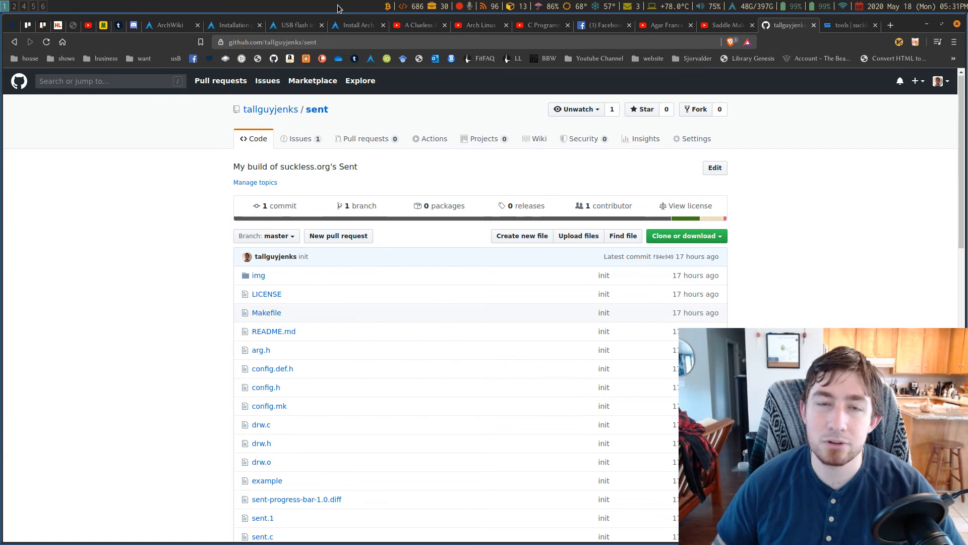
{"action": "mouse_move", "coordinate": [371, 11]}
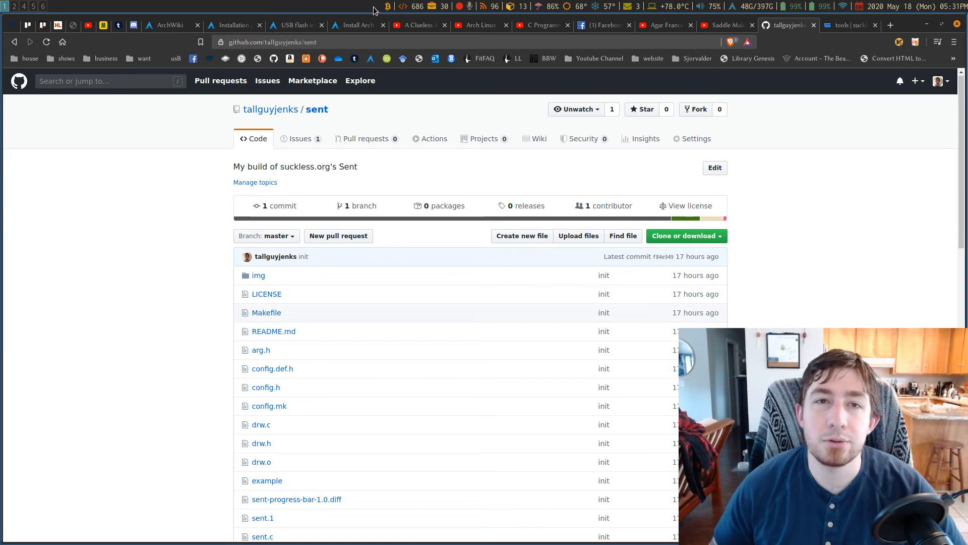
{"action": "mouse_move", "coordinate": [377, 11]}
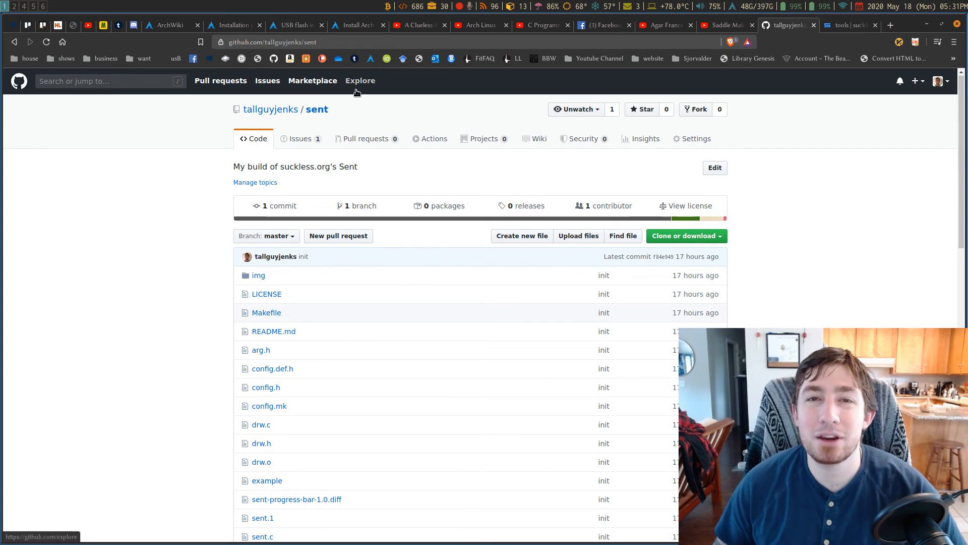
{"action": "mouse_move", "coordinate": [317, 109]}
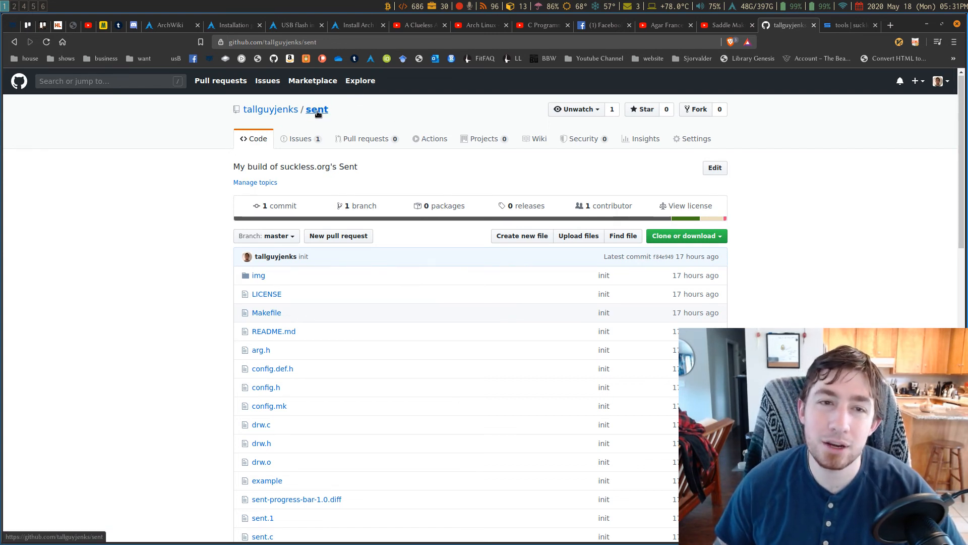
{"action": "mouse_move", "coordinate": [822, 58]}
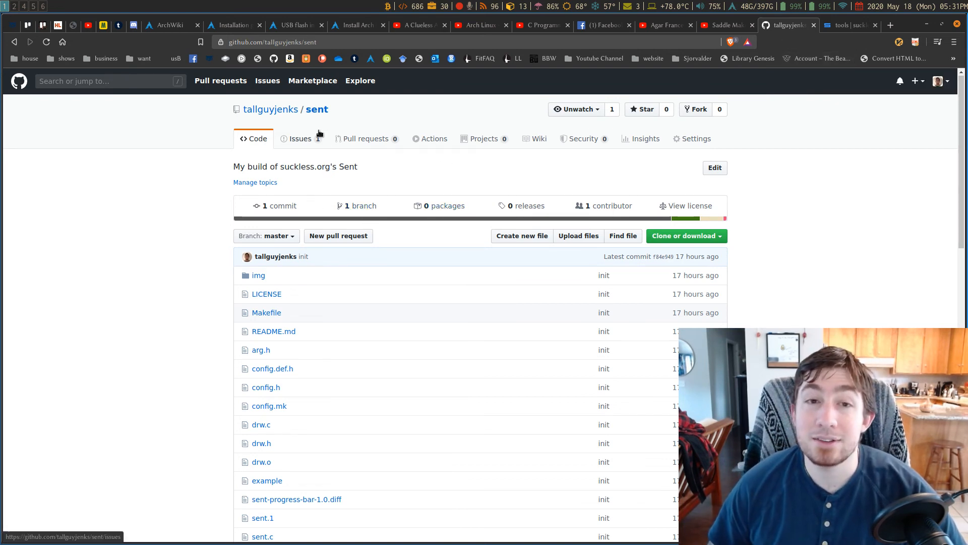
Step: Reopen issue #1, 'make a 2nd window open with speakers notes', from the Issues list
{"action": "left_click", "coordinate": [299, 139]}
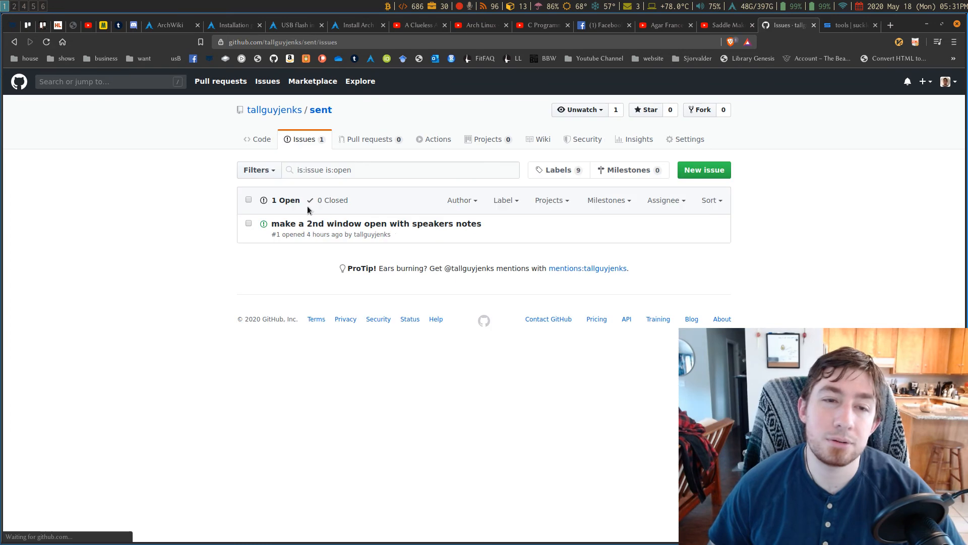
{"action": "left_click", "coordinate": [376, 223]}
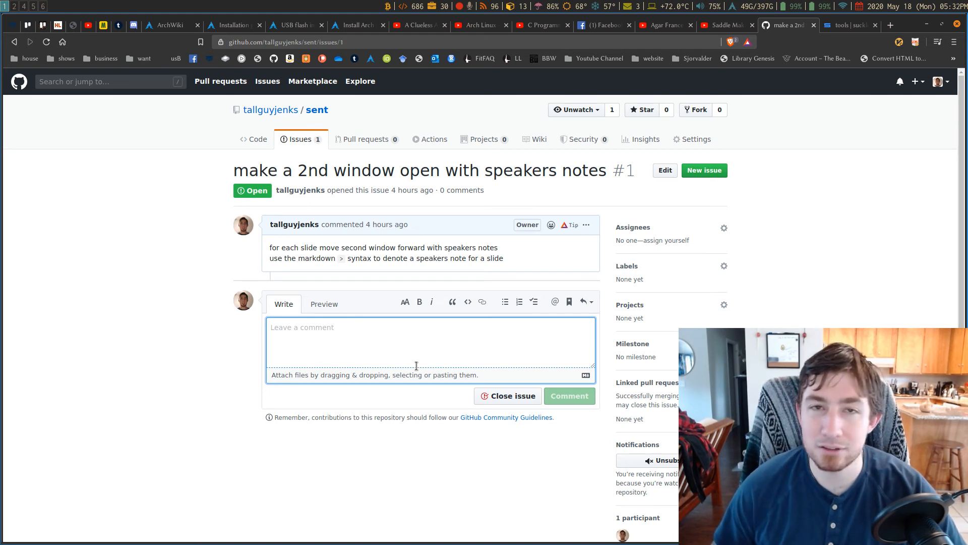
{"action": "mouse_move", "coordinate": [338, 318]}
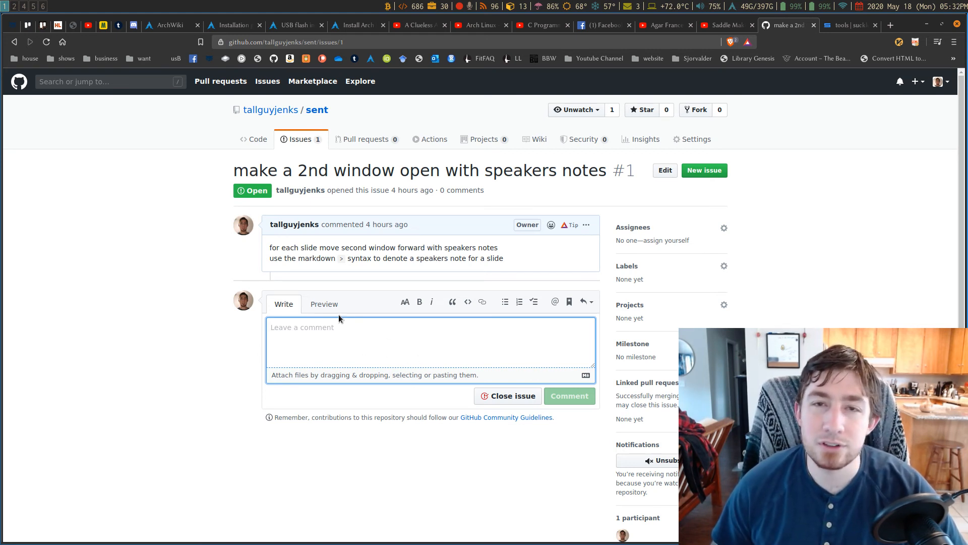